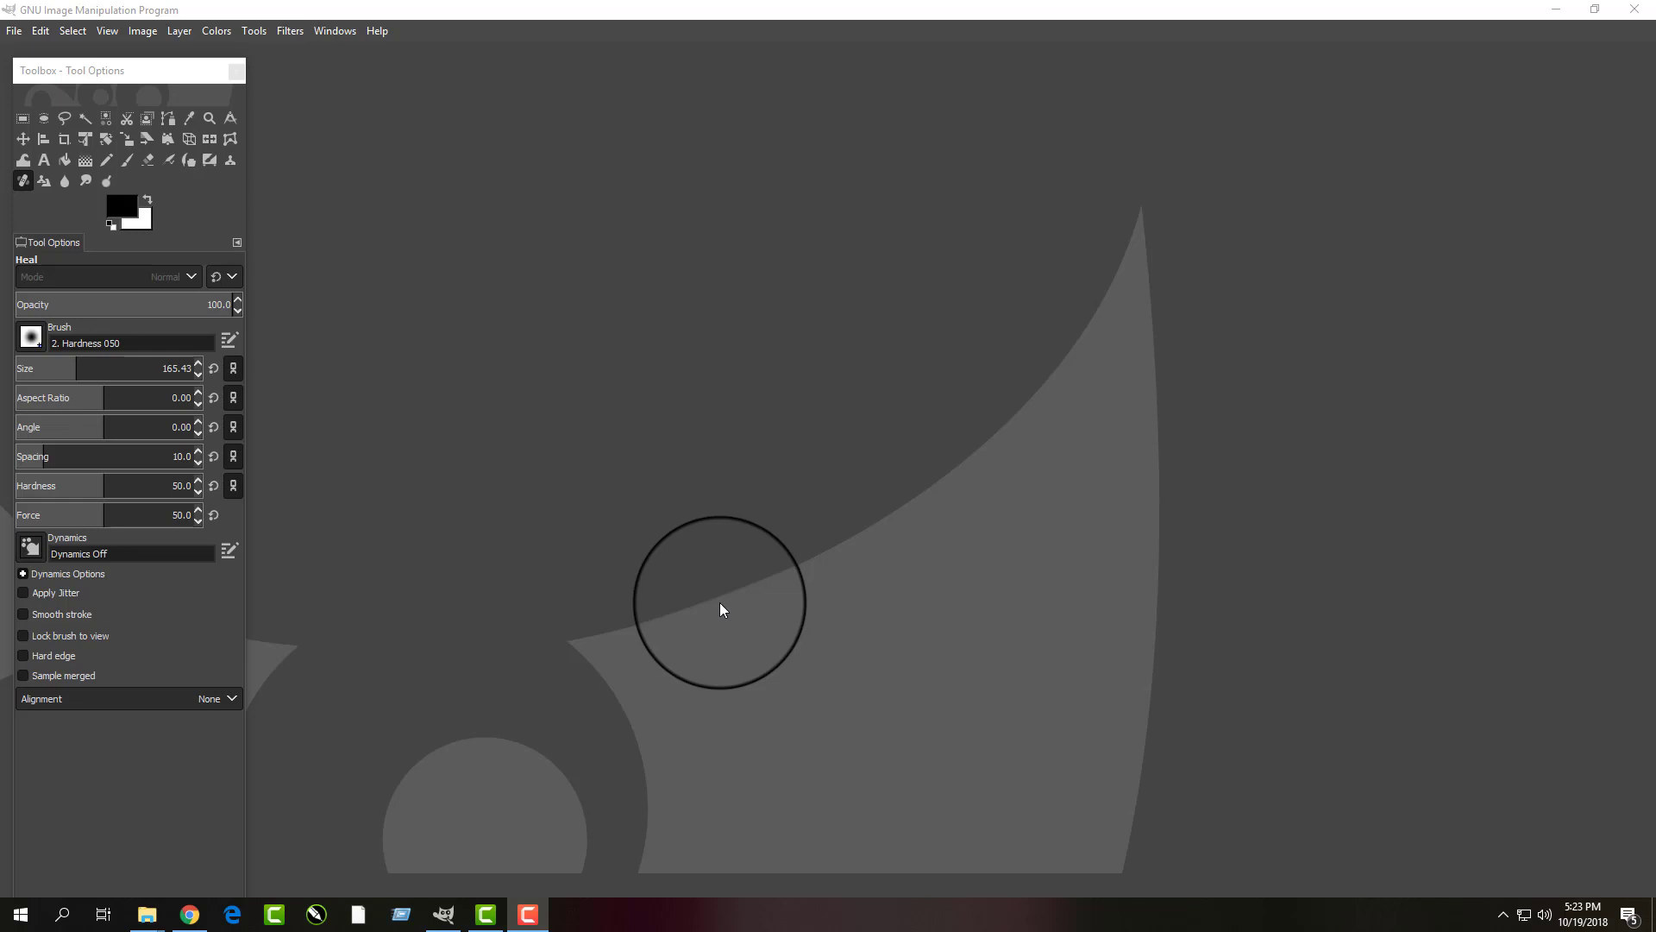
{"action": "mouse_move", "coordinate": [485, 213]}
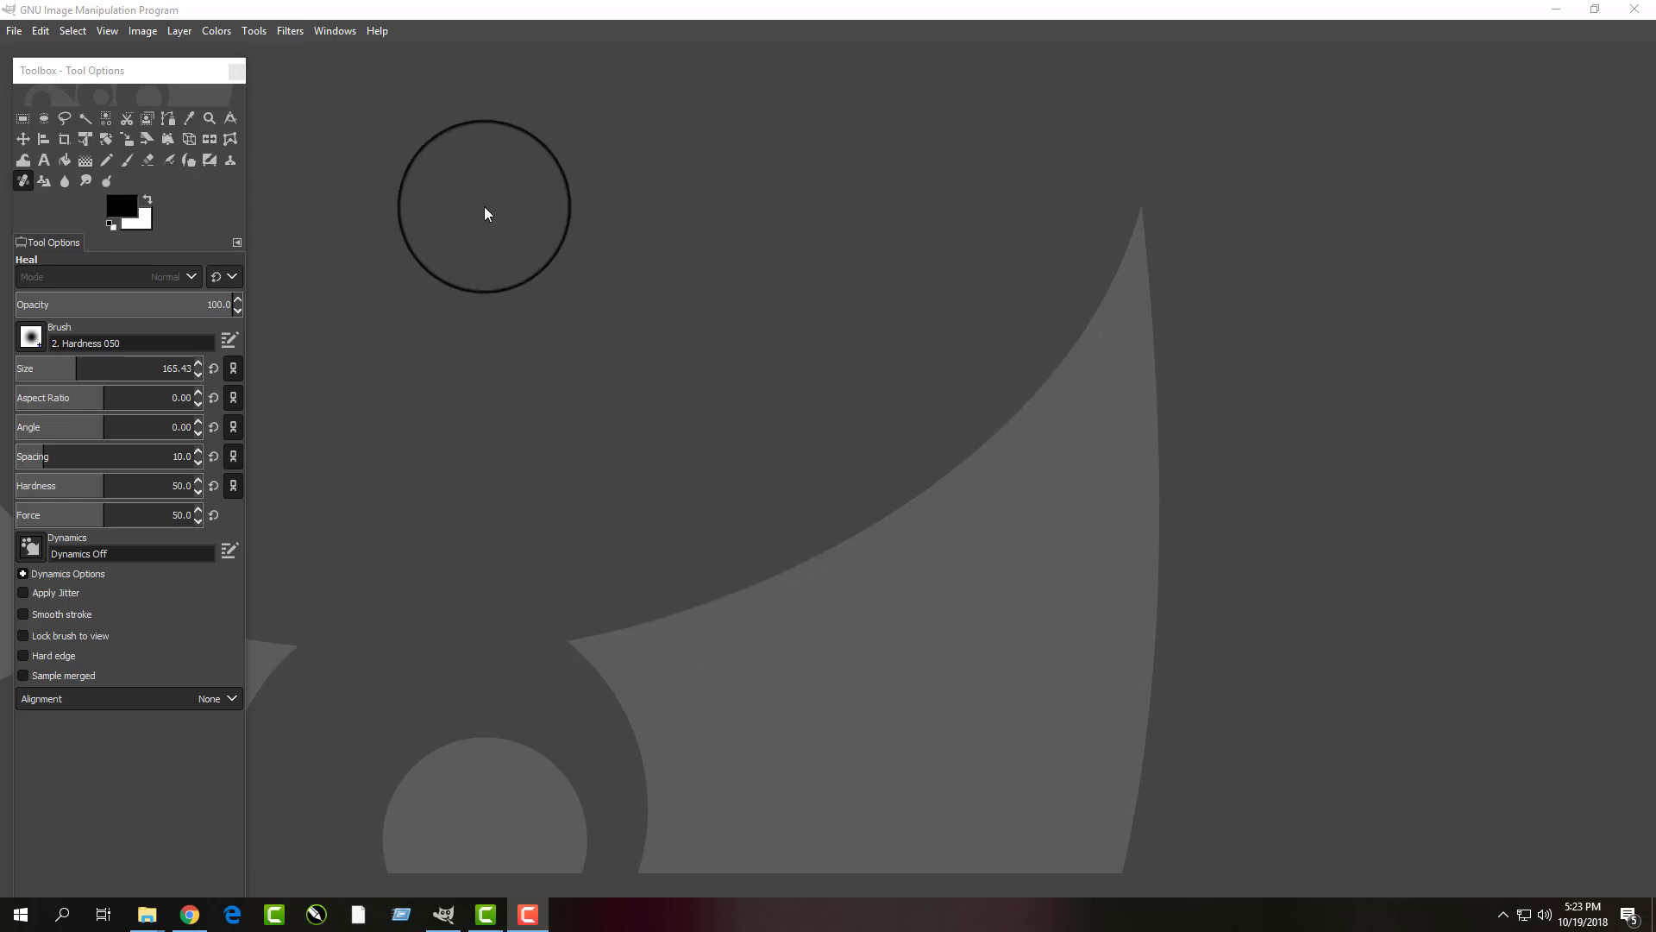
{"action": "mouse_move", "coordinate": [296, 214]}
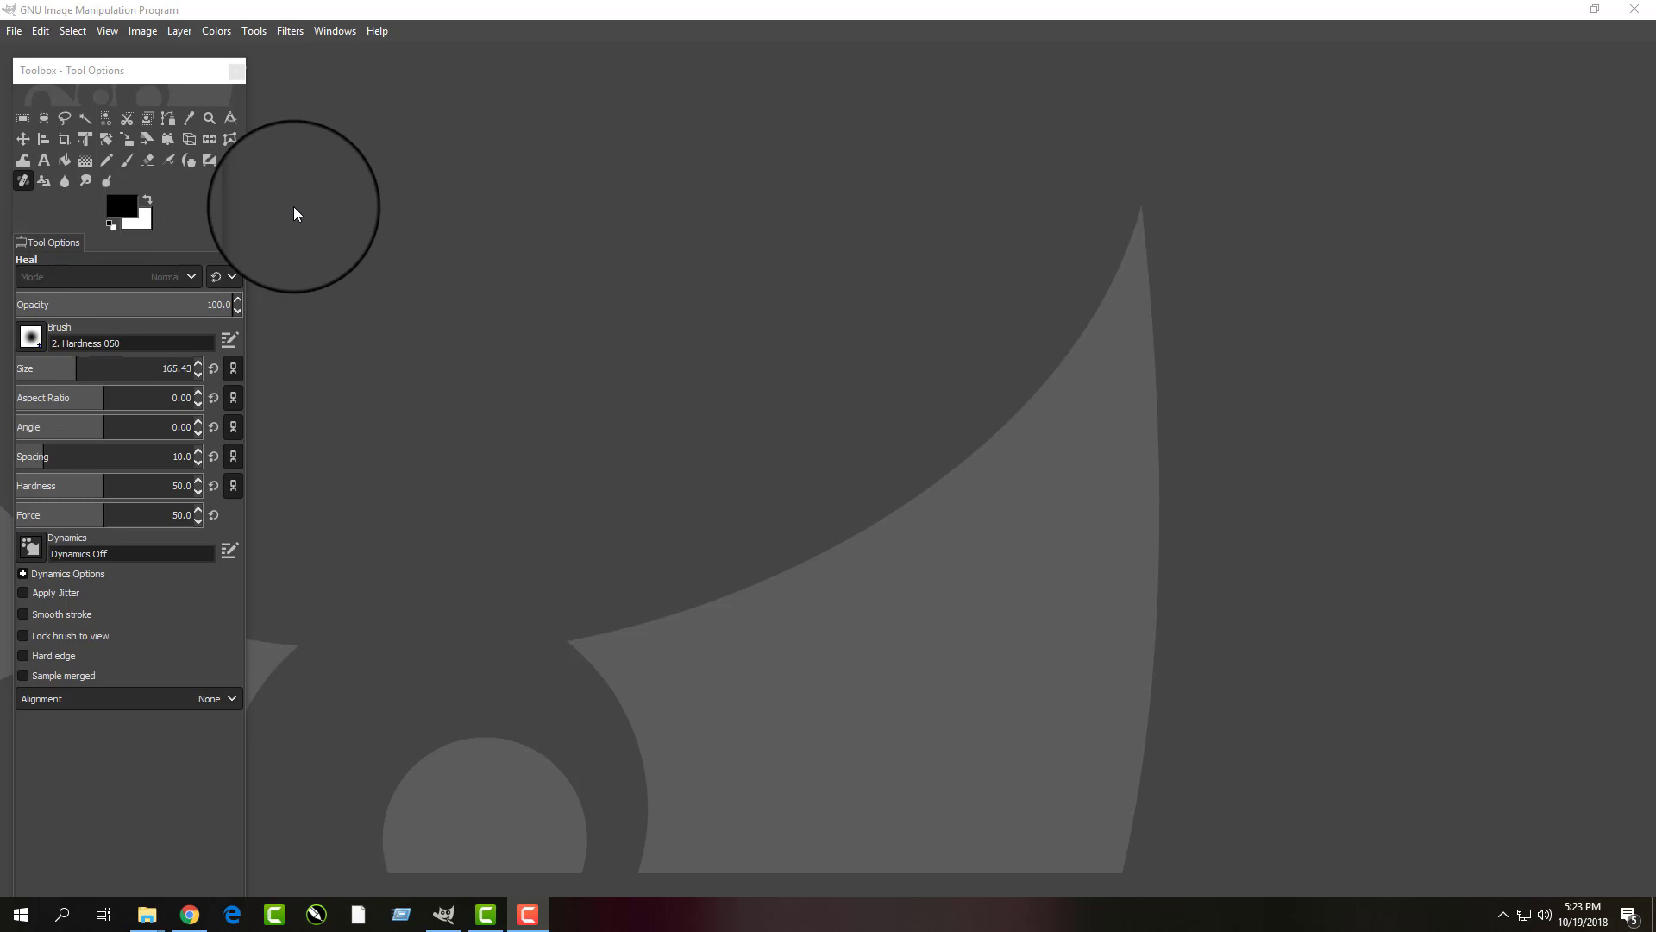
{"action": "mouse_move", "coordinate": [310, 213]}
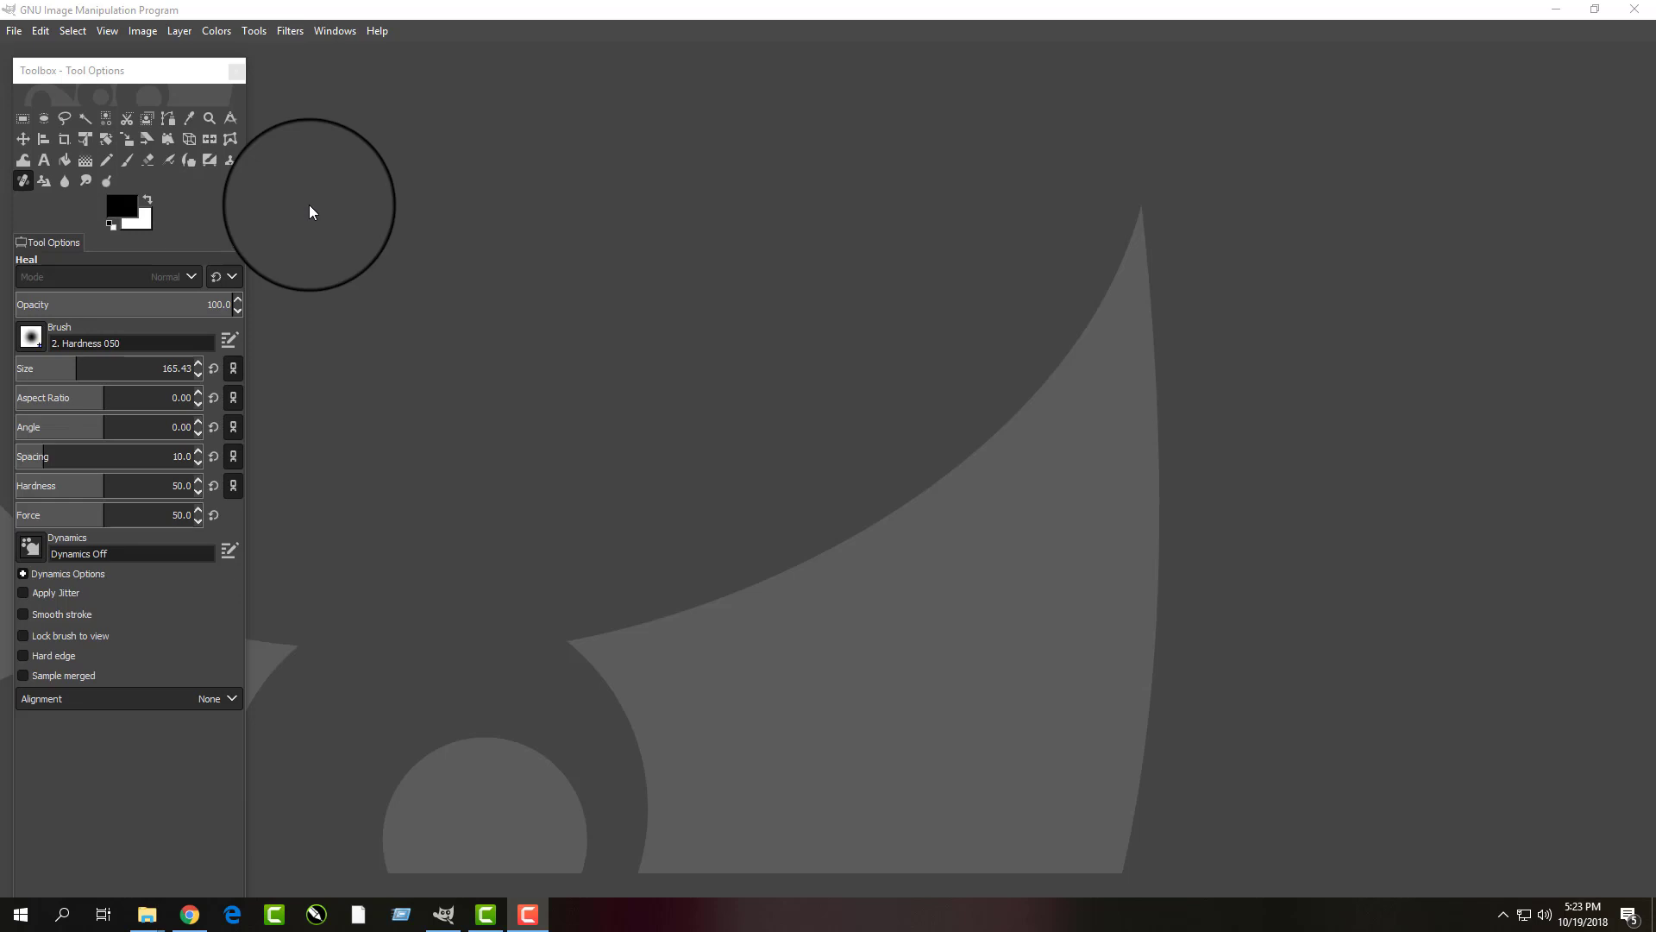
{"action": "mouse_move", "coordinate": [364, 216]}
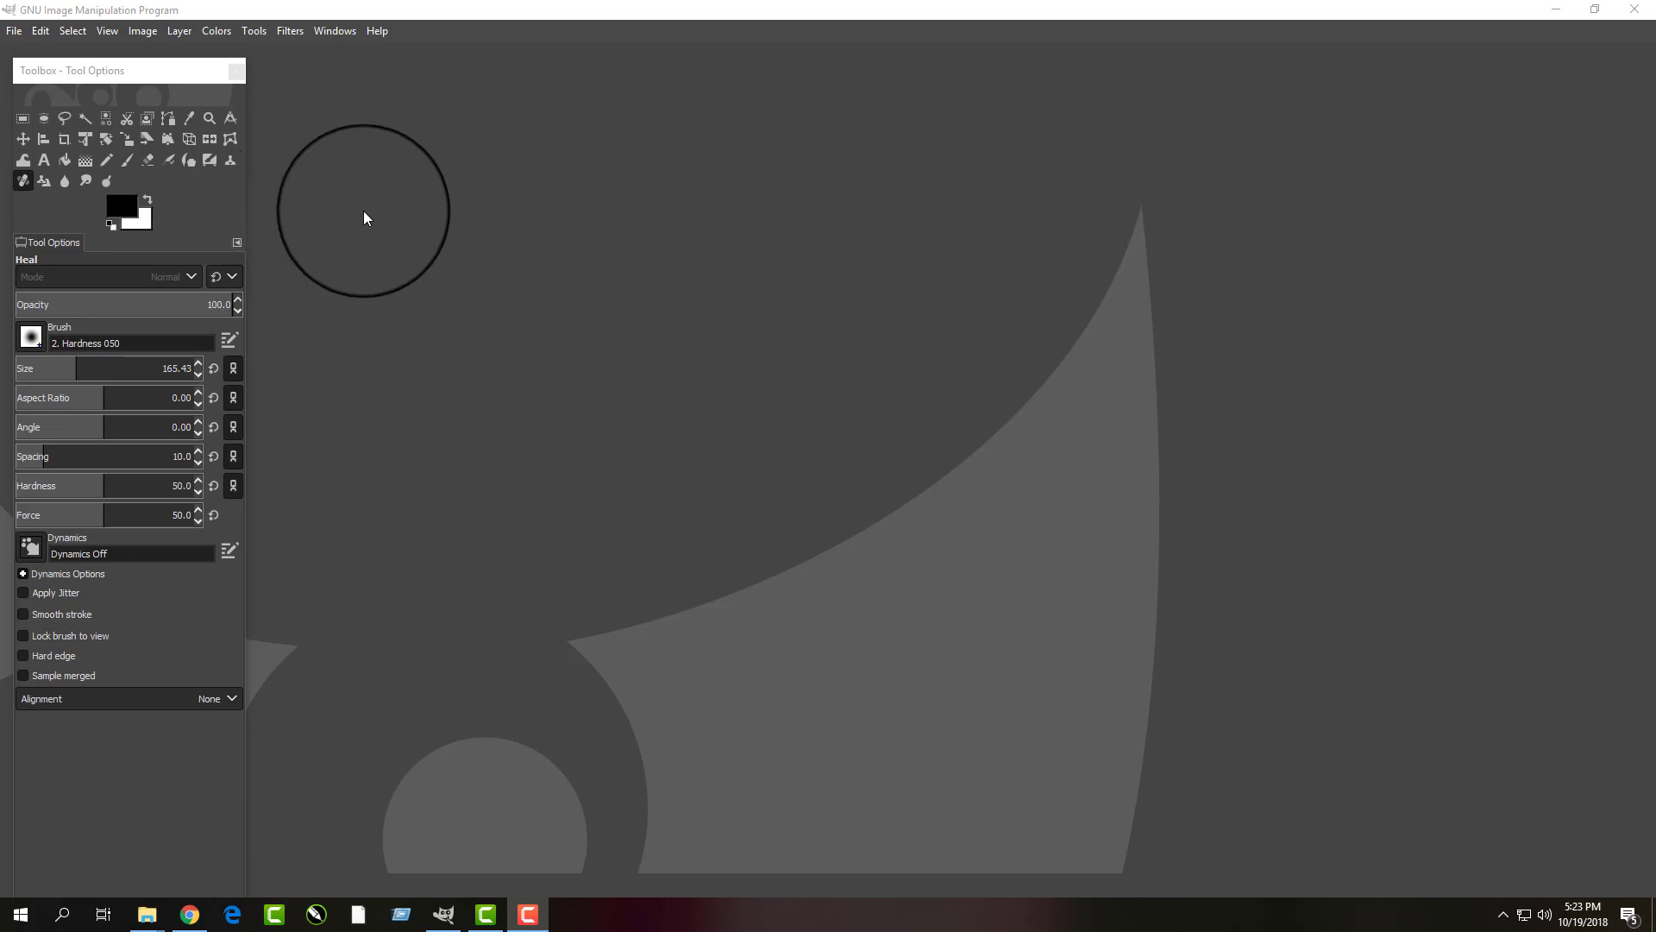
{"action": "mouse_move", "coordinate": [413, 187]}
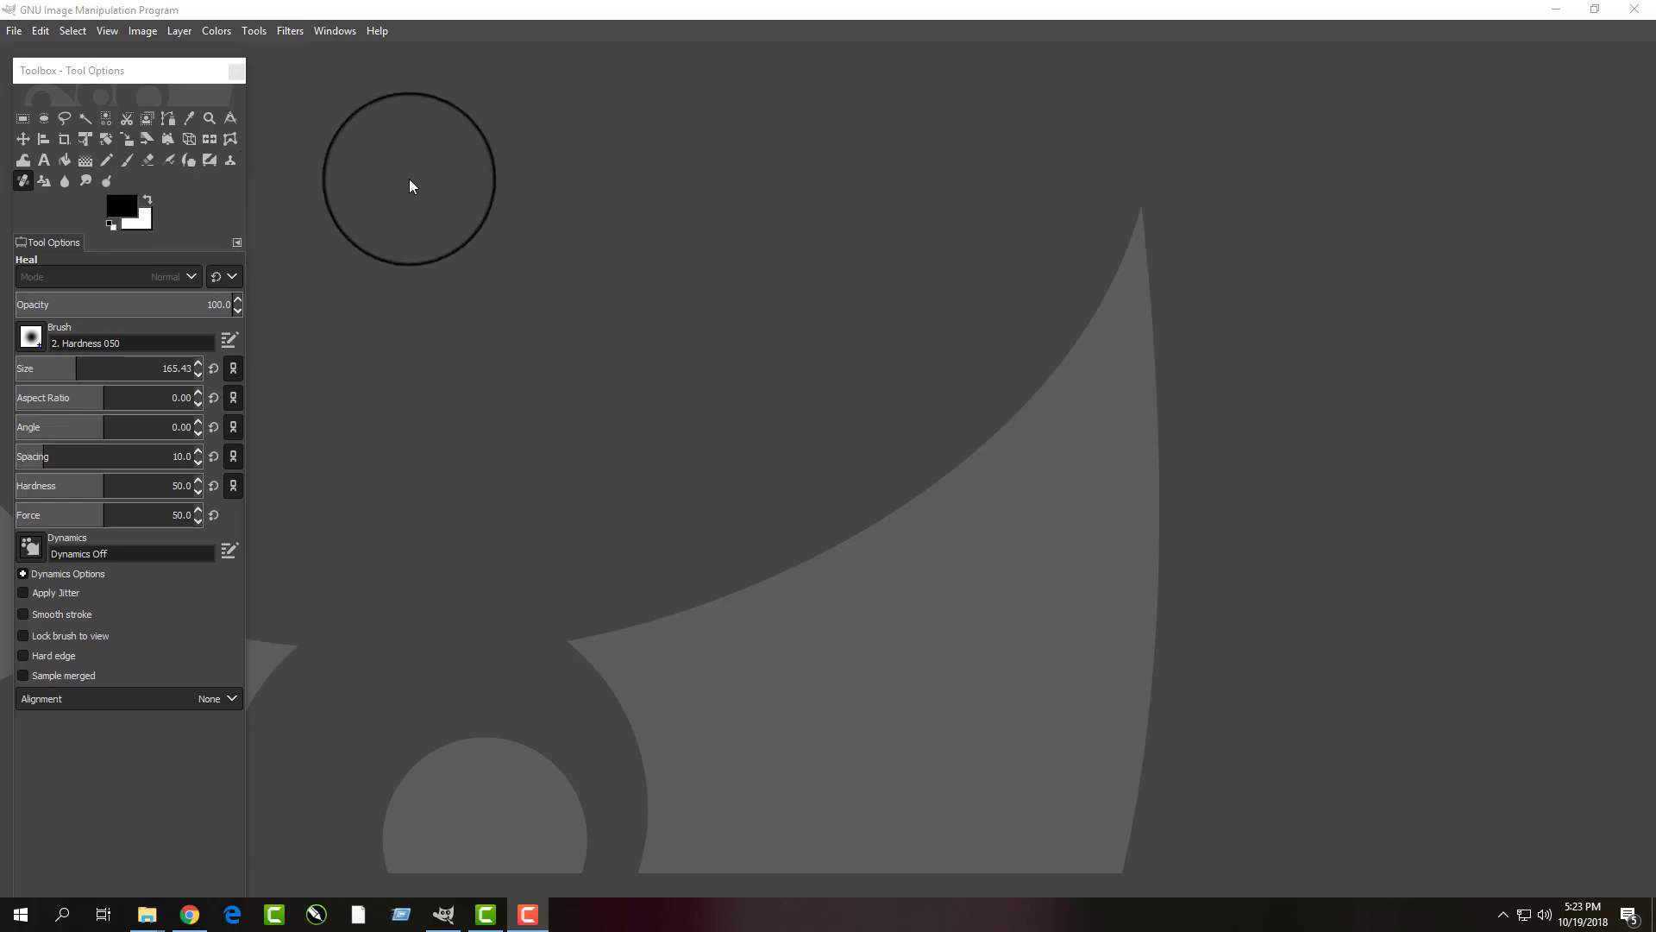
{"action": "mouse_move", "coordinate": [420, 188]}
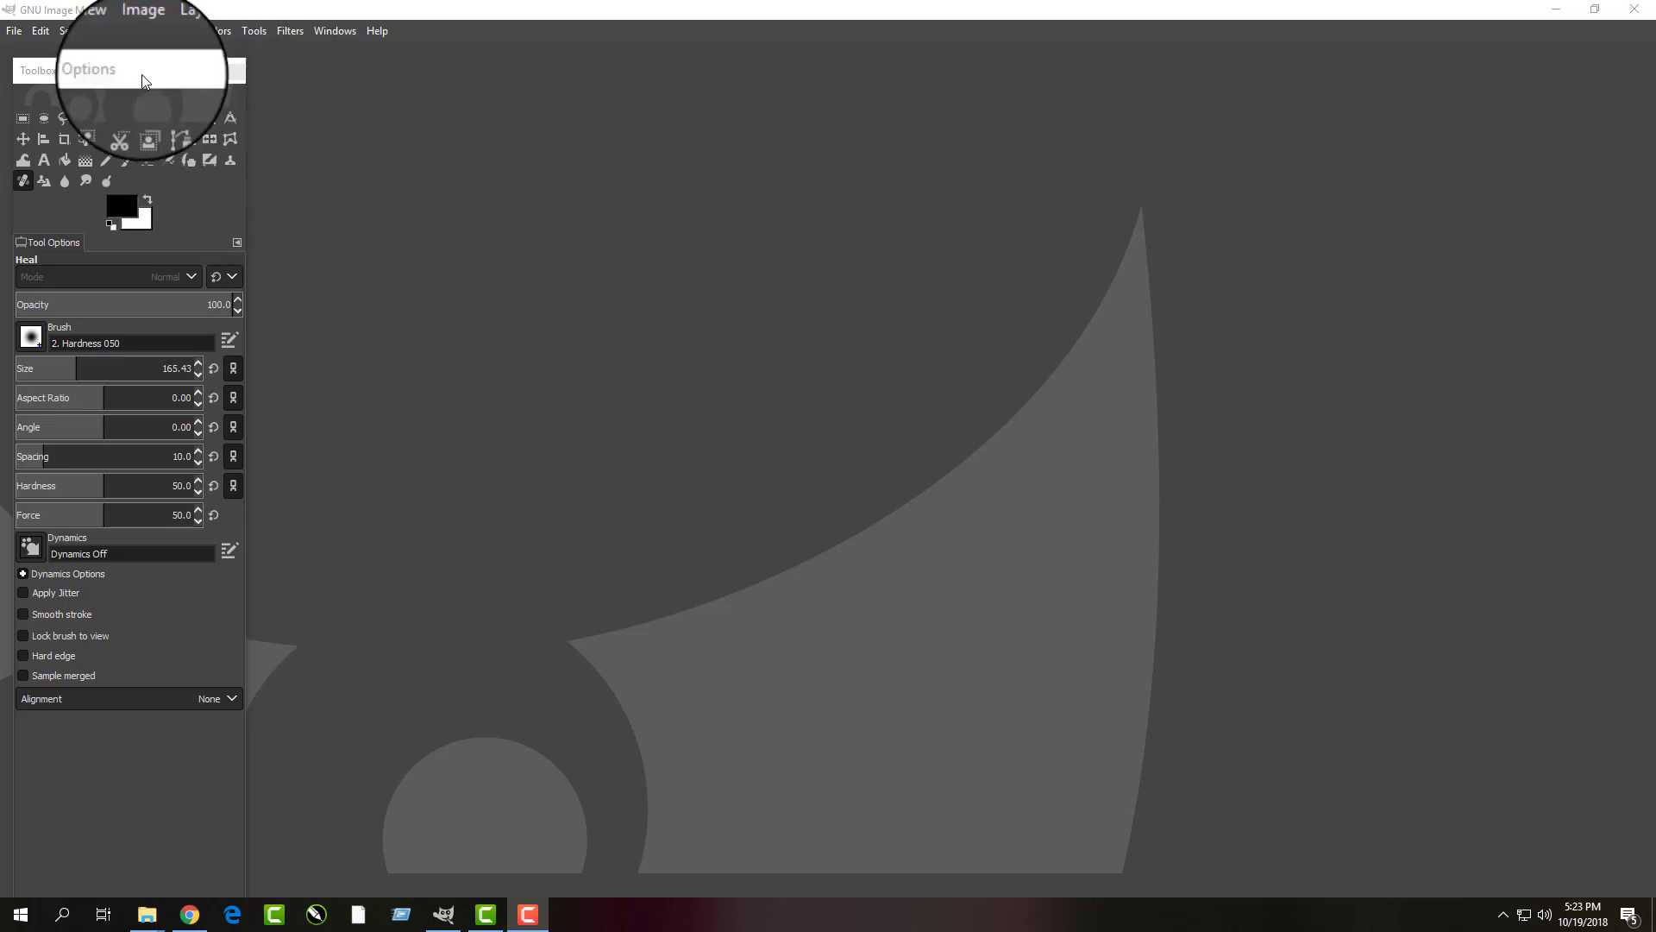
Open GIMP Preferences at the Interface > Icon Theme page.
{"action": "left_click", "coordinate": [39, 30]}
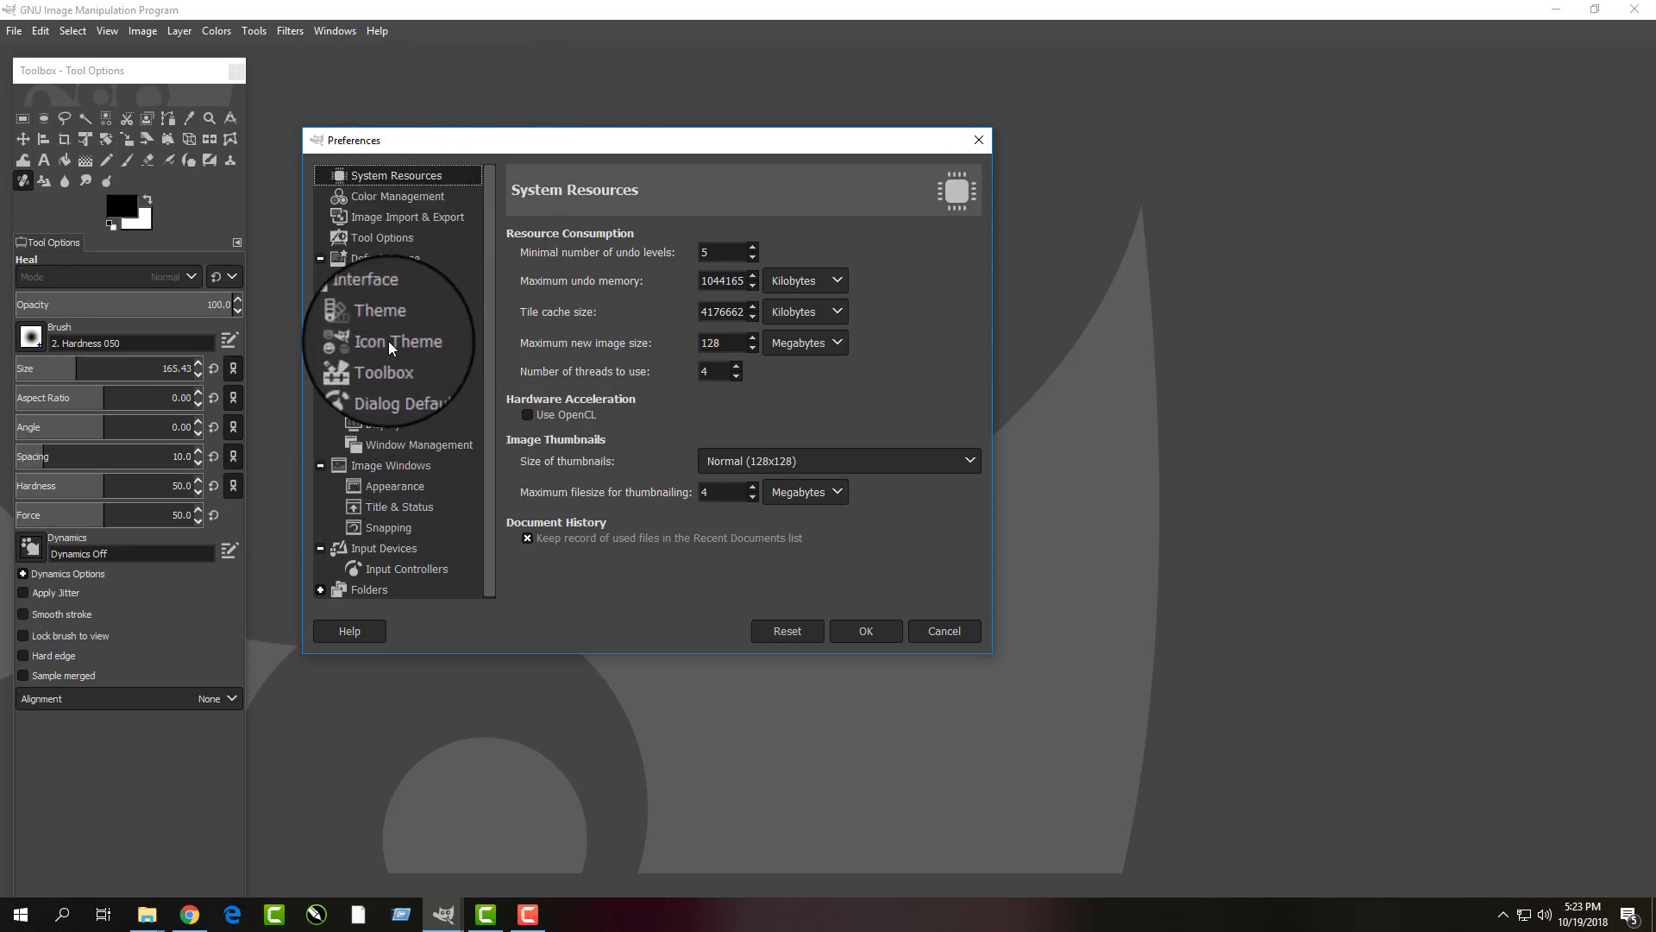
{"action": "left_click", "coordinate": [395, 340]}
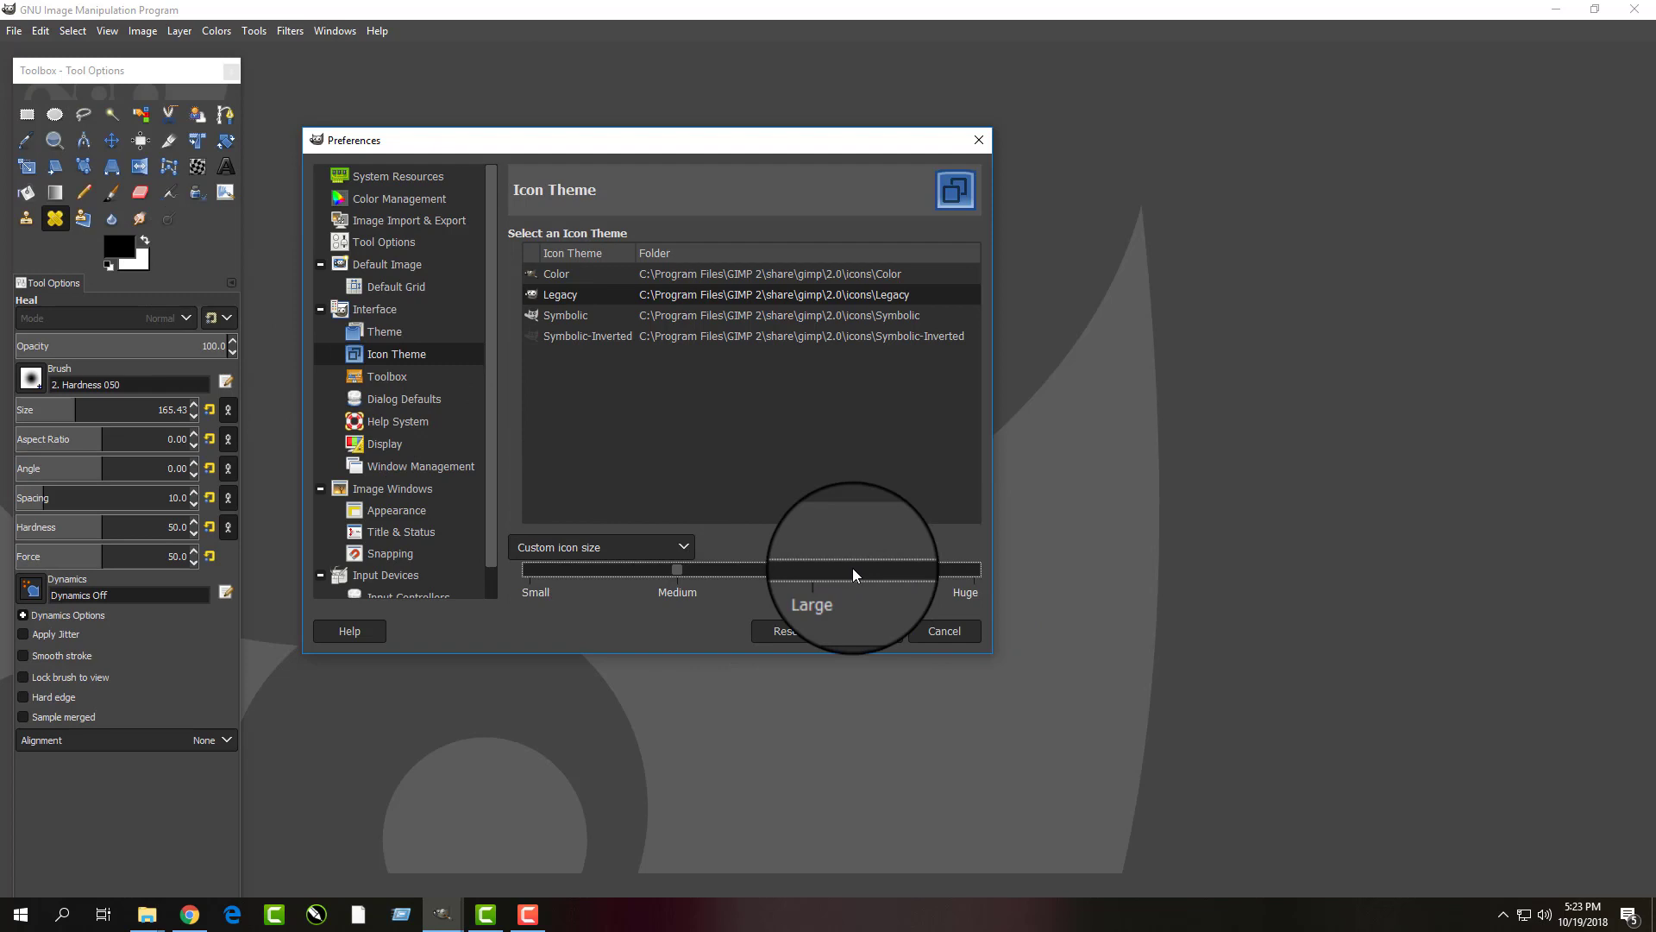
Drag the custom icon size slider down to Small.
{"action": "left_click_drag", "start_coordinate": [855, 570], "coordinate": [676, 570]}
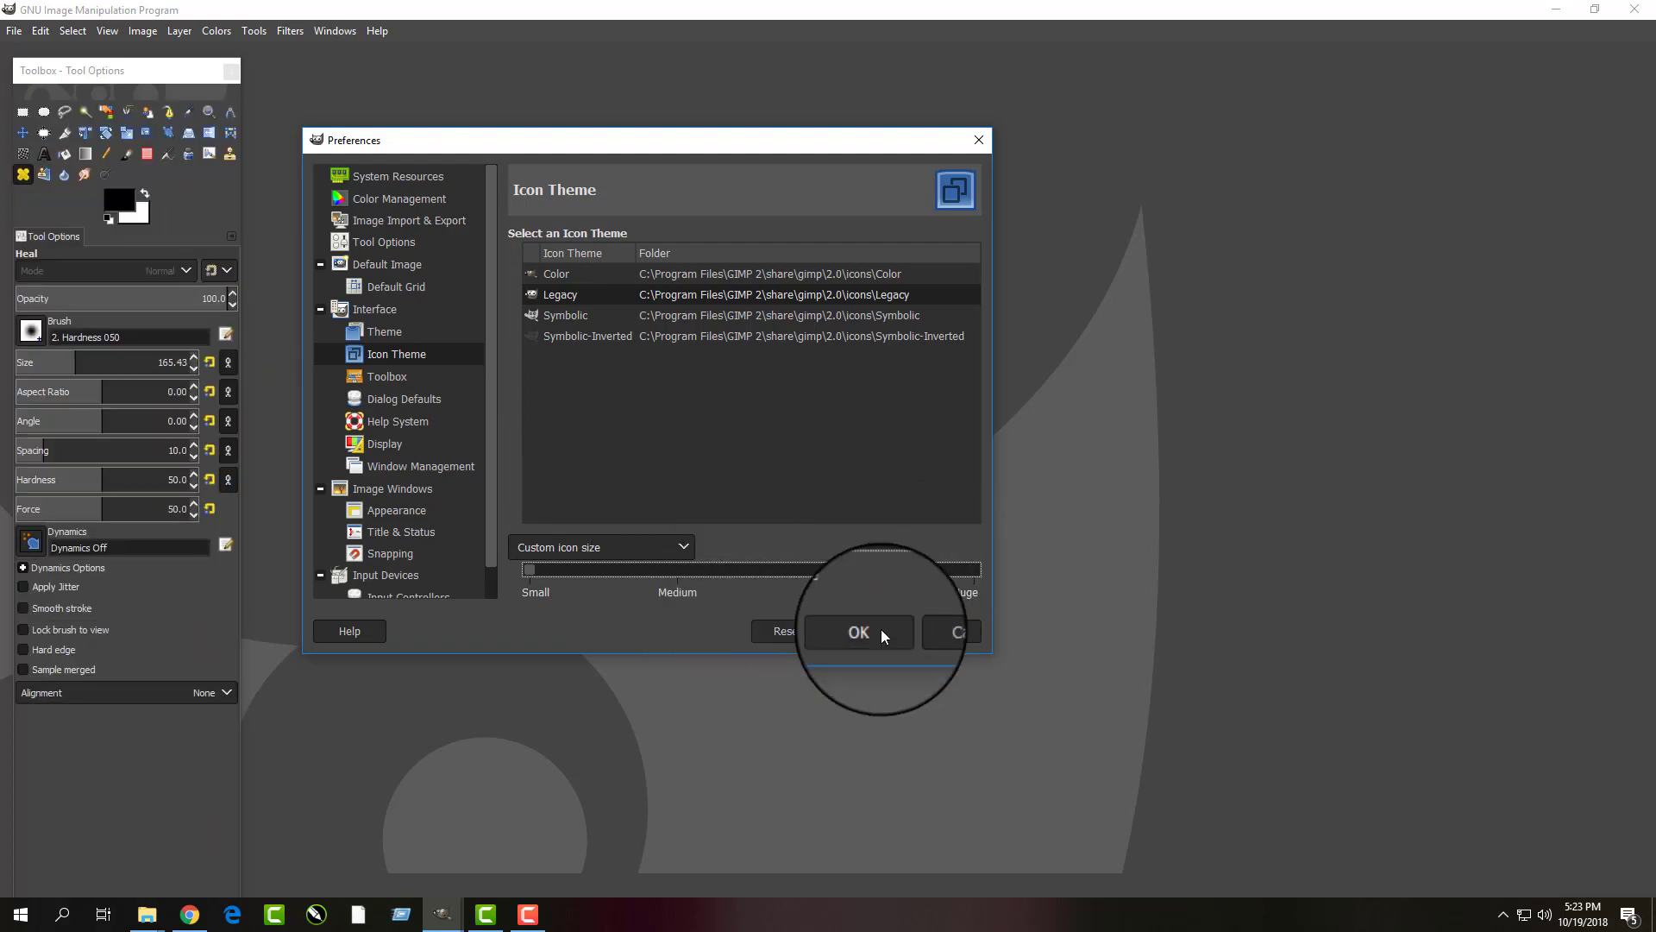
Confirm the Preferences with OK, keeping the small Legacy icons.
{"action": "left_click", "coordinate": [857, 631]}
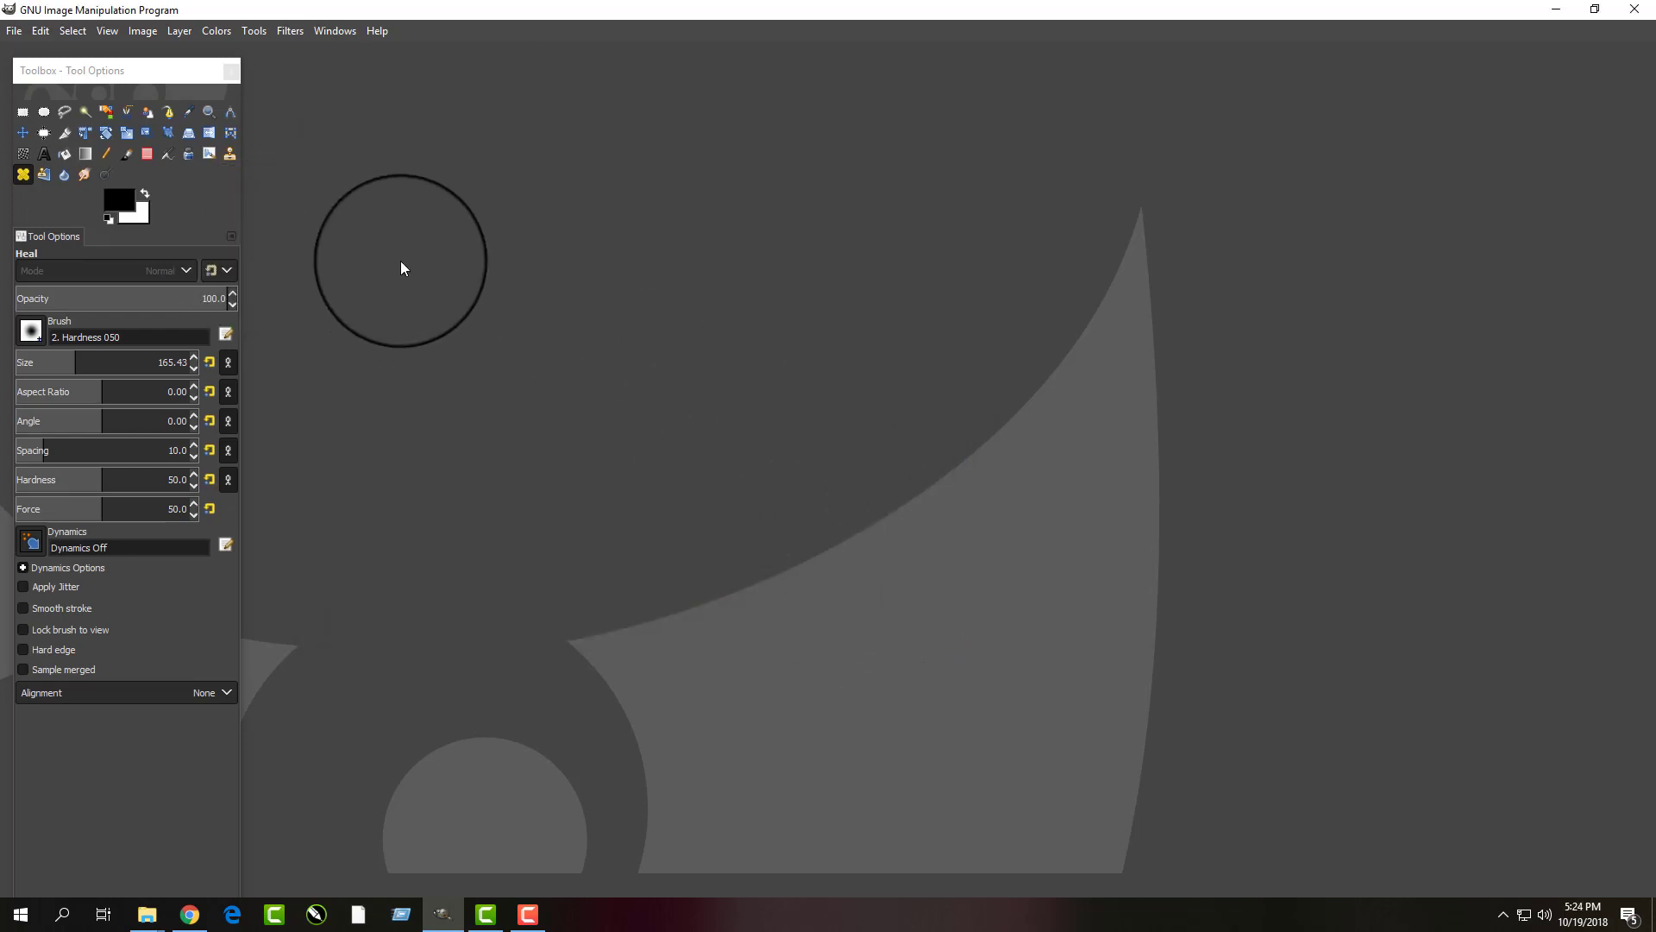
{"action": "mouse_move", "coordinate": [352, 225]}
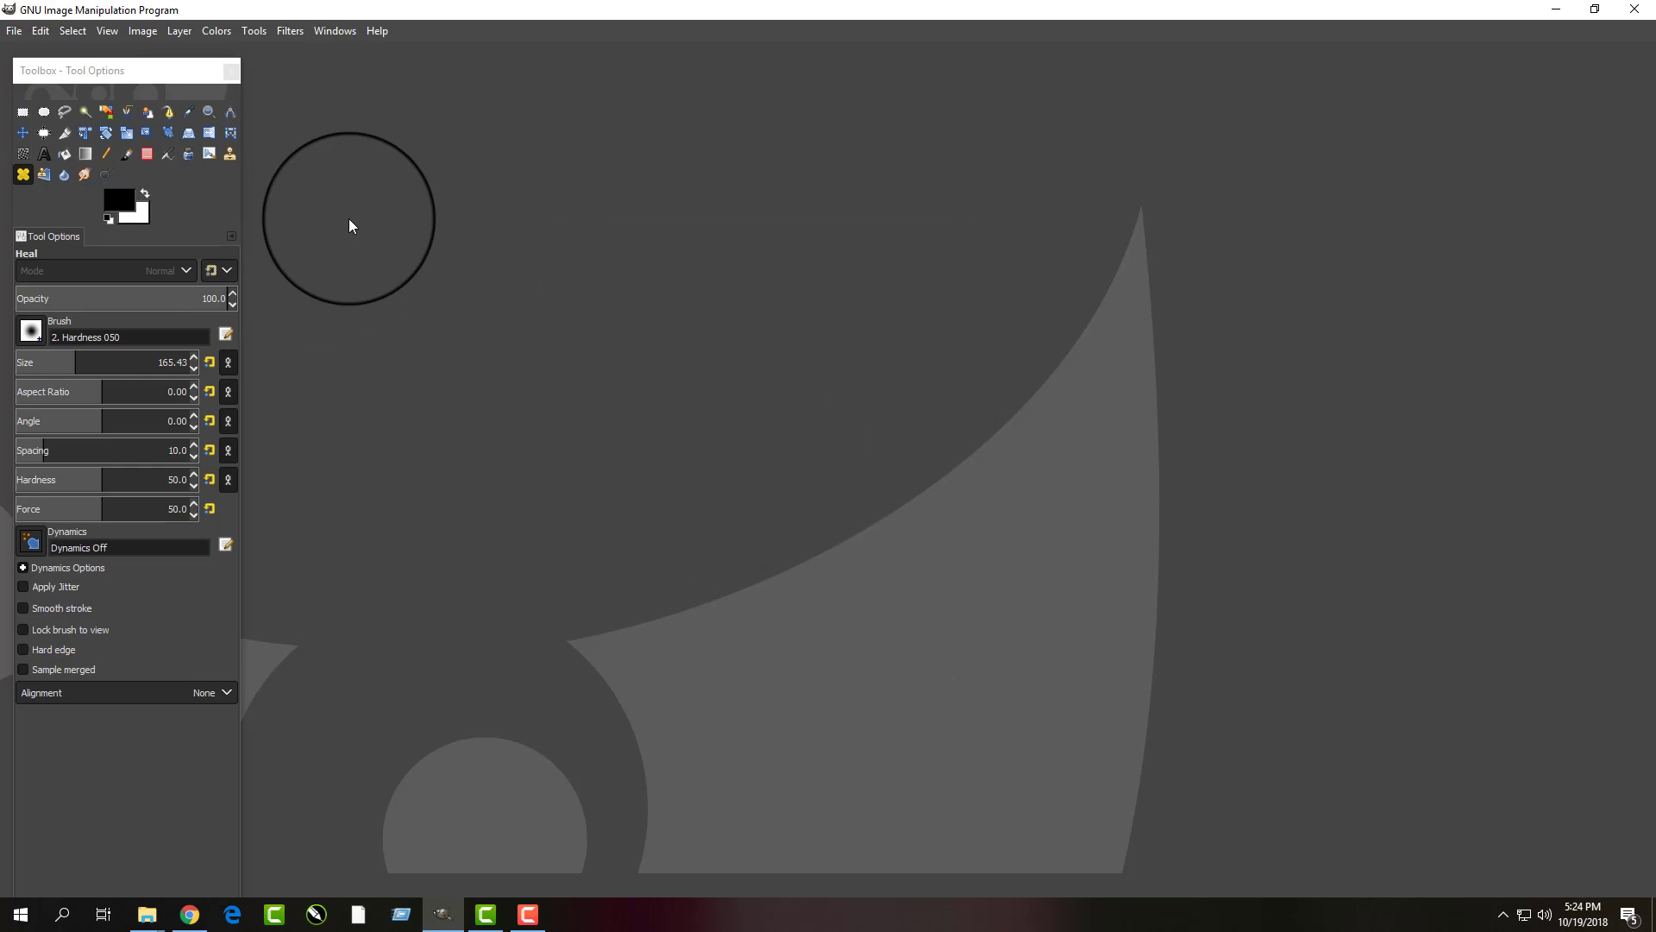